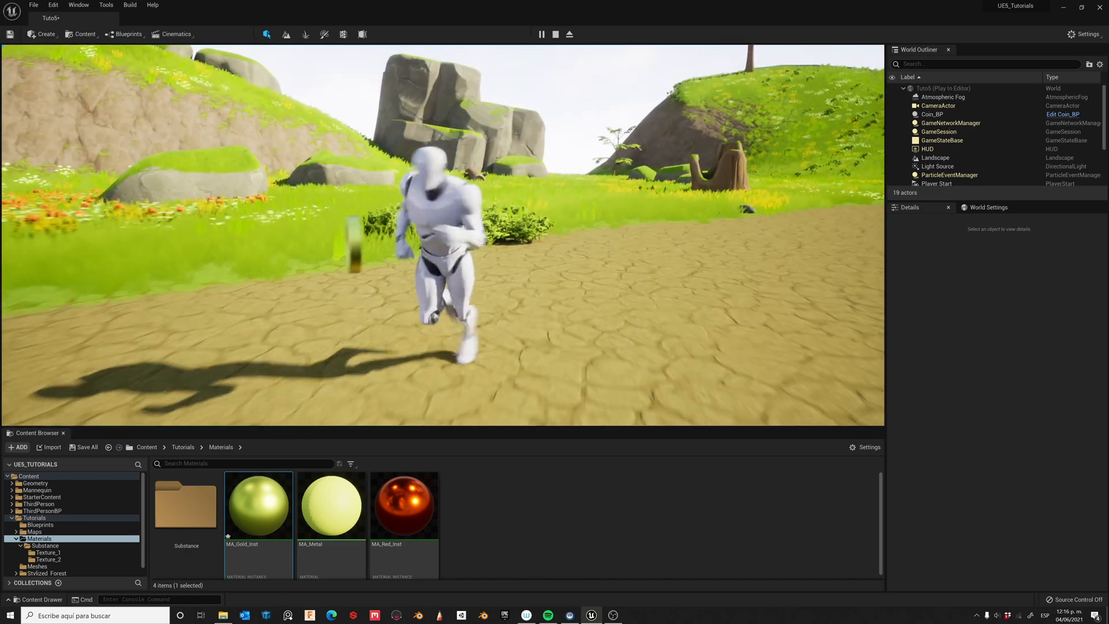
Step: End the Play In Editor session and return to the level editor
{"action": "left_click", "coordinate": [541, 34]}
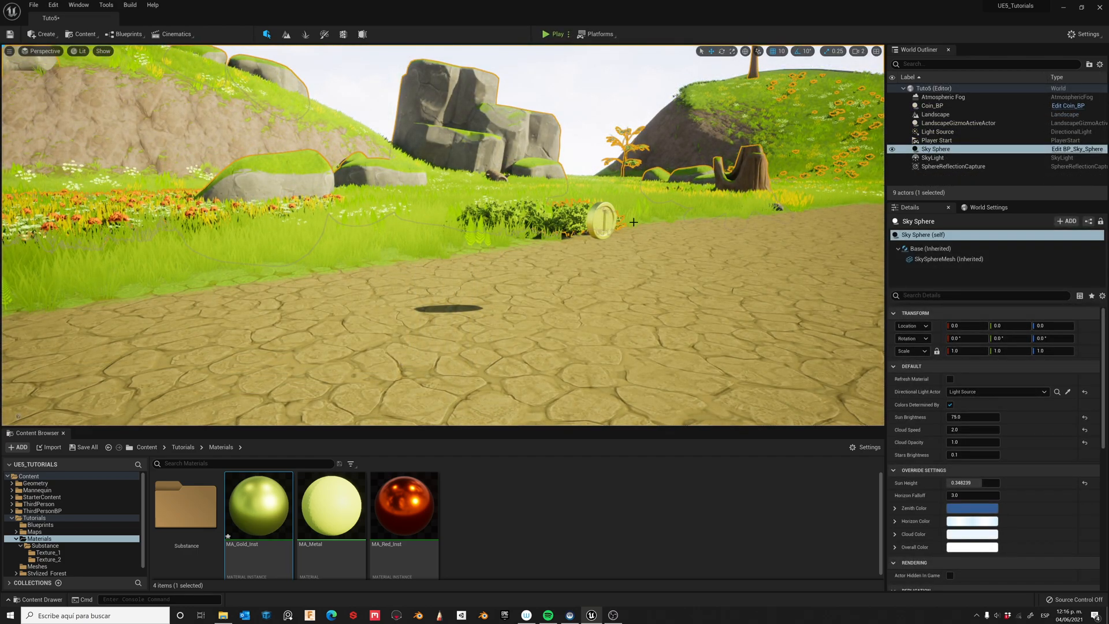
Step: Edit Coin_BP from the World Outliner and view its coin in the Viewport tab
{"action": "left_click", "coordinate": [933, 105]}
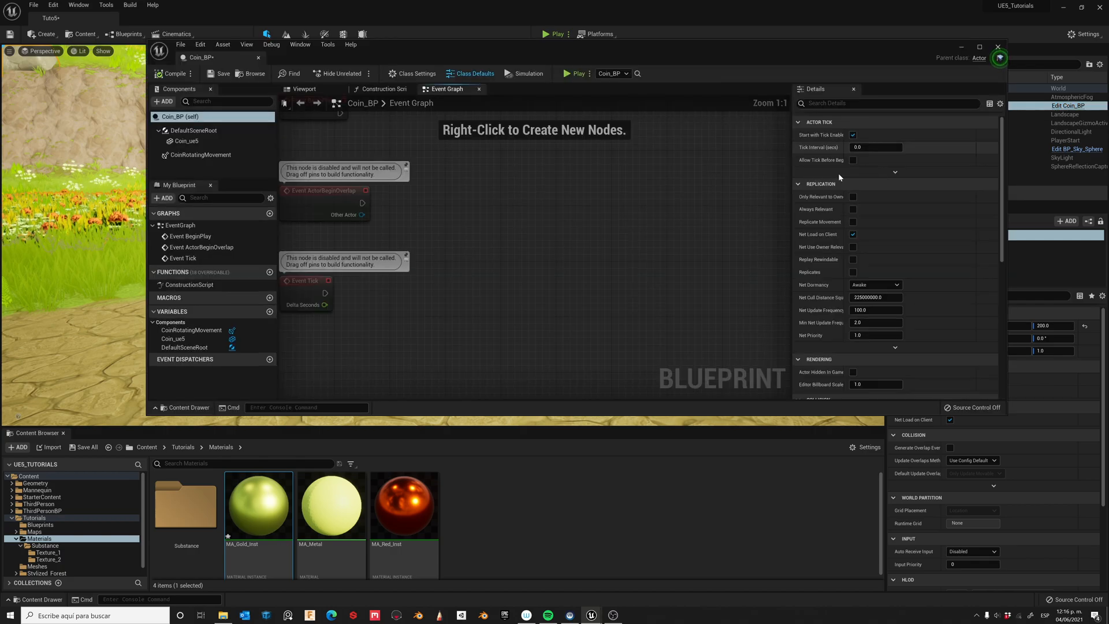
{"action": "left_click", "coordinate": [304, 89]}
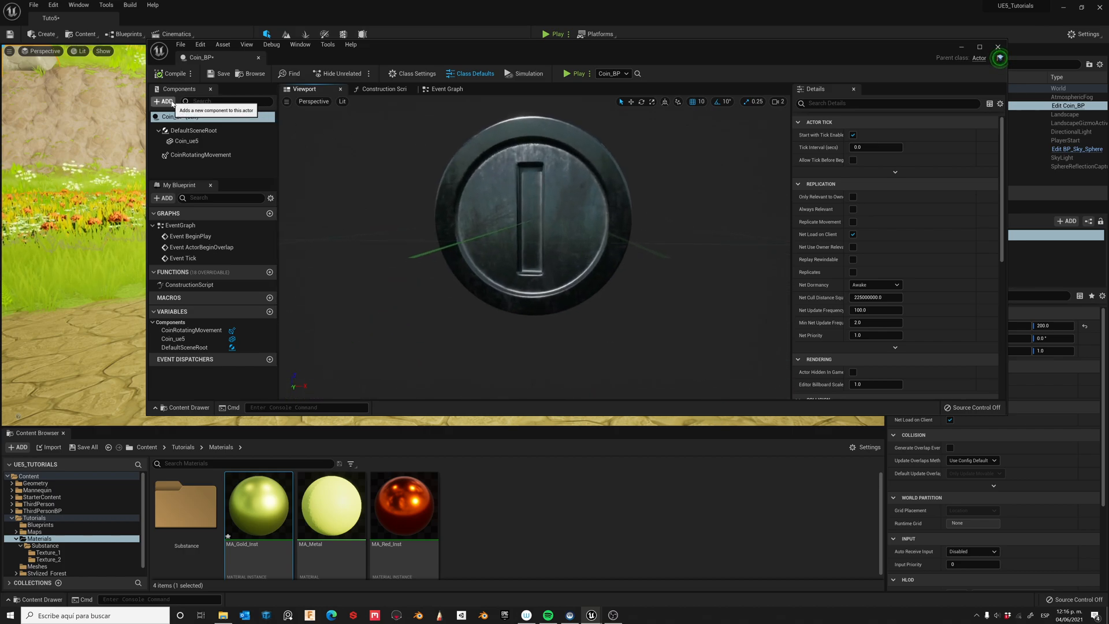
Step: Add a Sphere Collision component to Coin_BP via the 'colli' search
{"action": "left_click", "coordinate": [163, 101]}
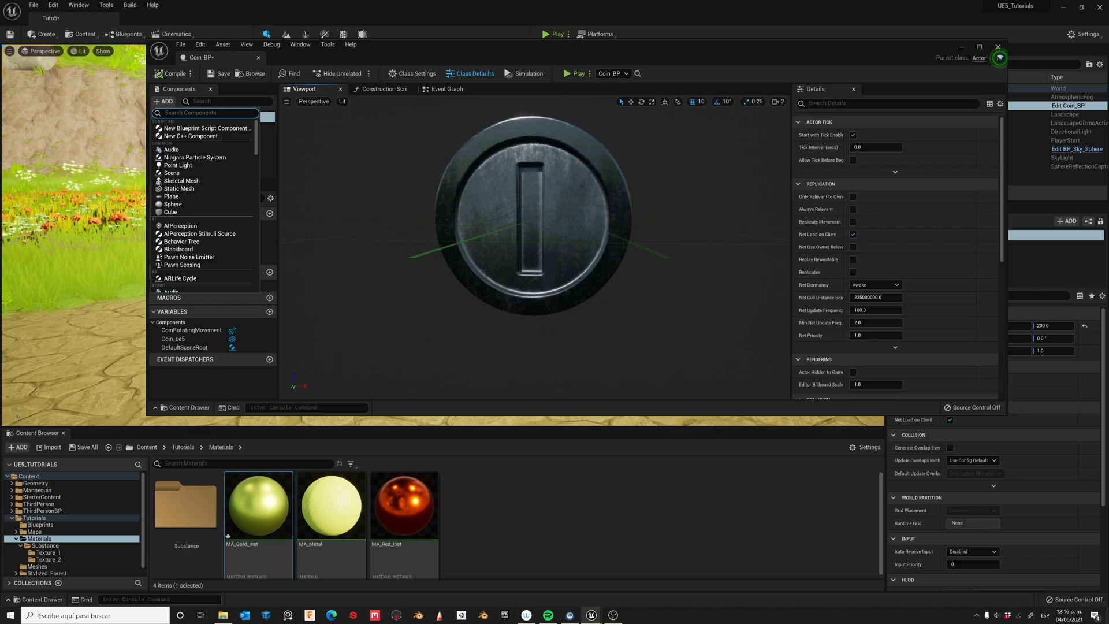
{"action": "type", "text": "colli"}
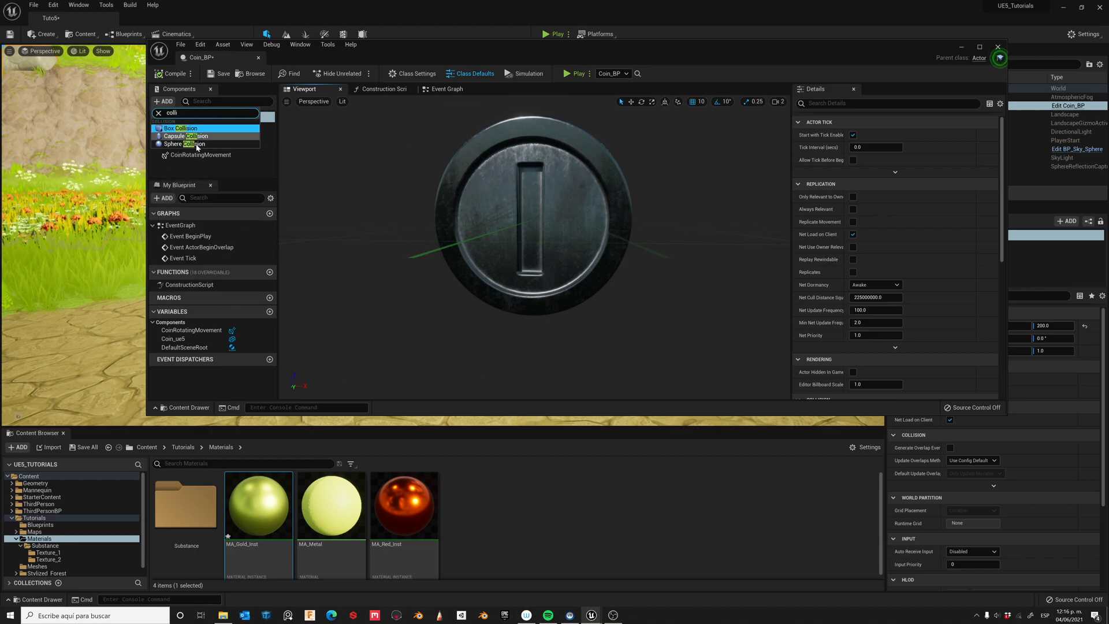
{"action": "left_click", "coordinate": [180, 144]}
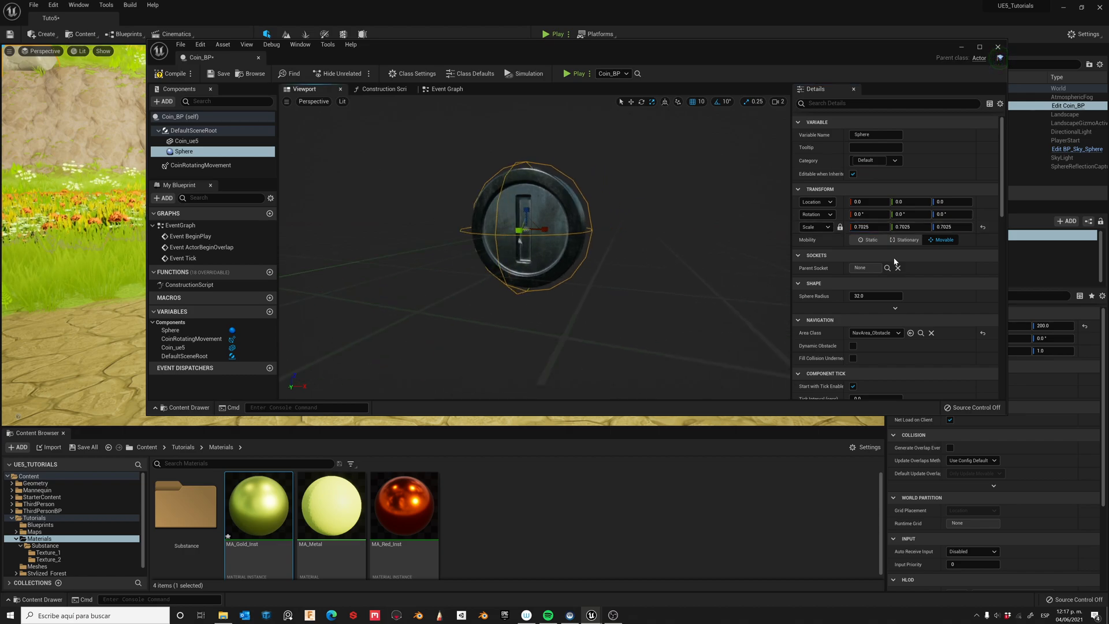
Step: Add the Sphere's On Component Begin Overlap event from its Details panel
{"action": "scroll", "scroll_direction": "down", "scroll_amount": 3}
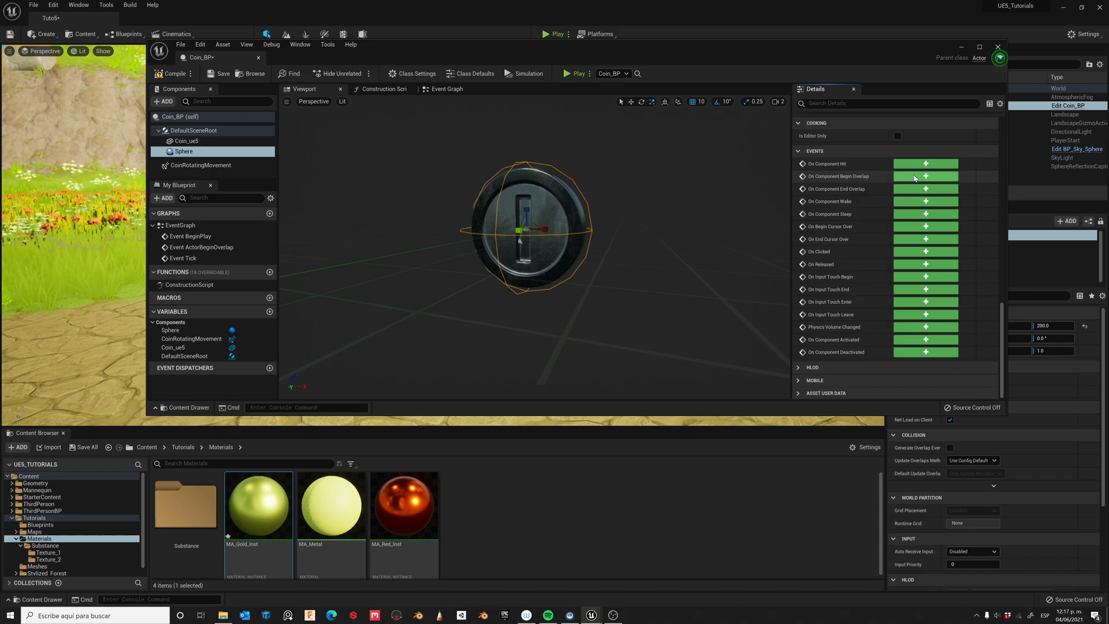
{"action": "left_click", "coordinate": [926, 176]}
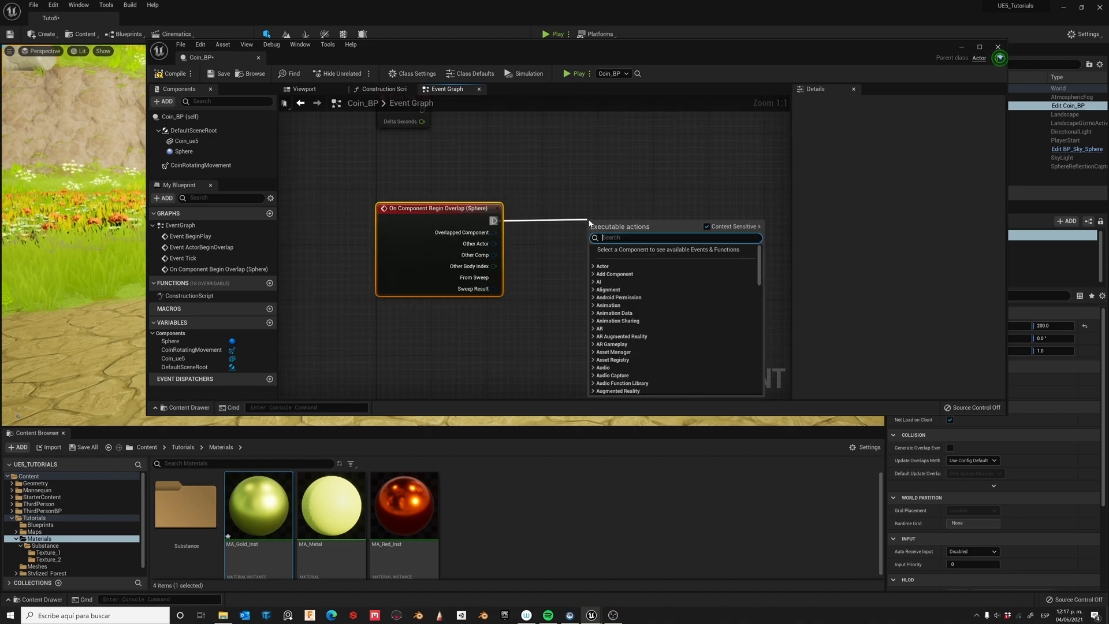
Step: Add a Cast To ThirdPersonCharacter node after the Sphere's begin-overlap event
{"action": "type", "text": "castt"}
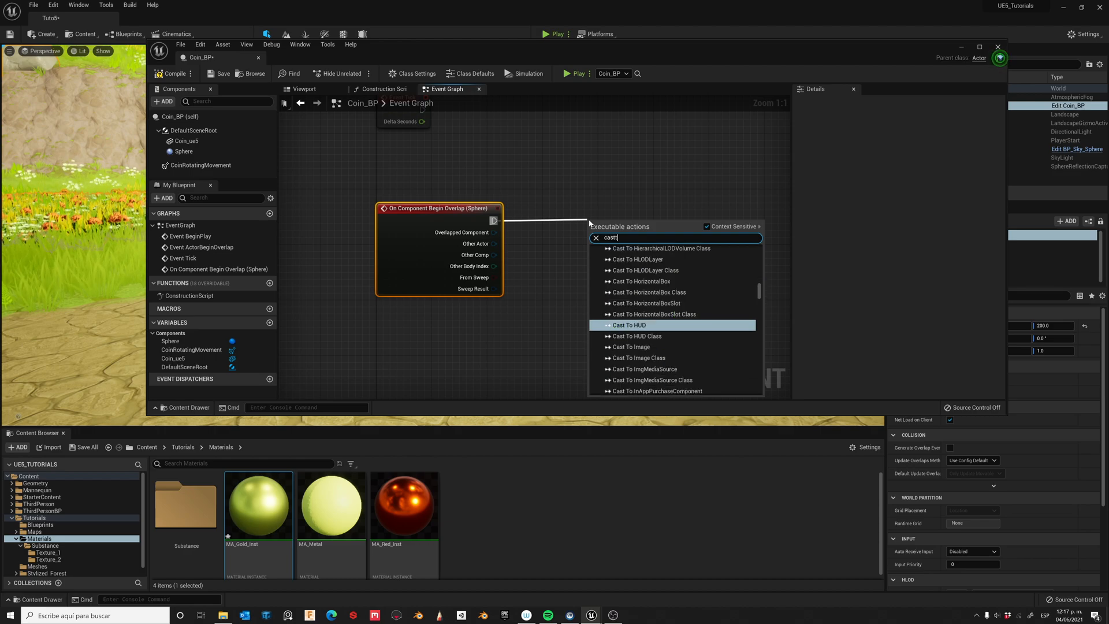
{"action": "type", "text": "o"}
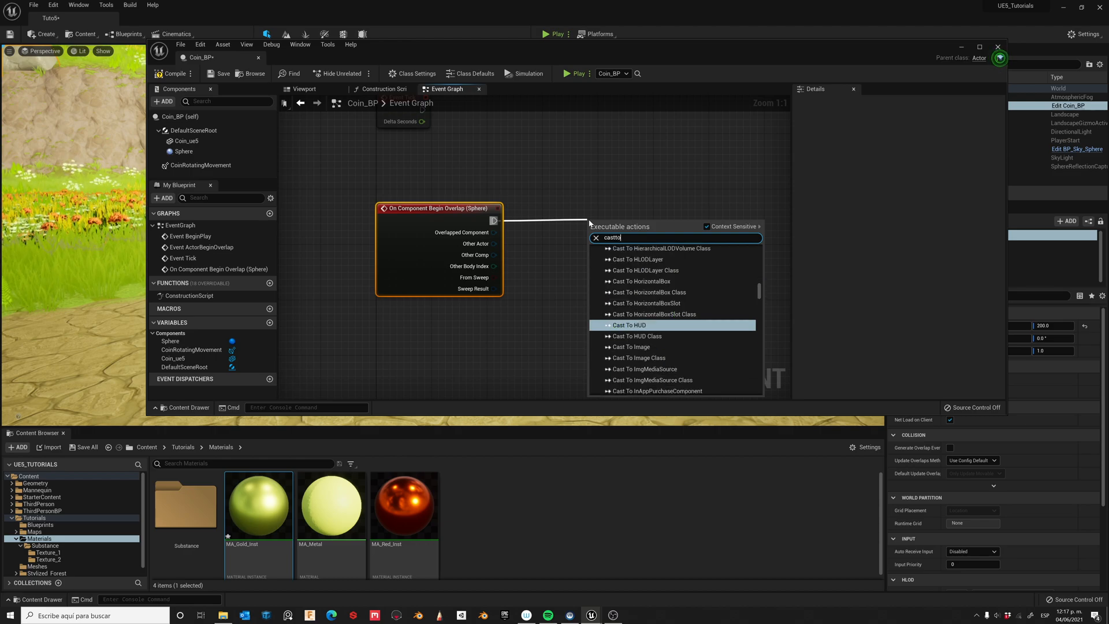
{"action": "type", "text": "third"}
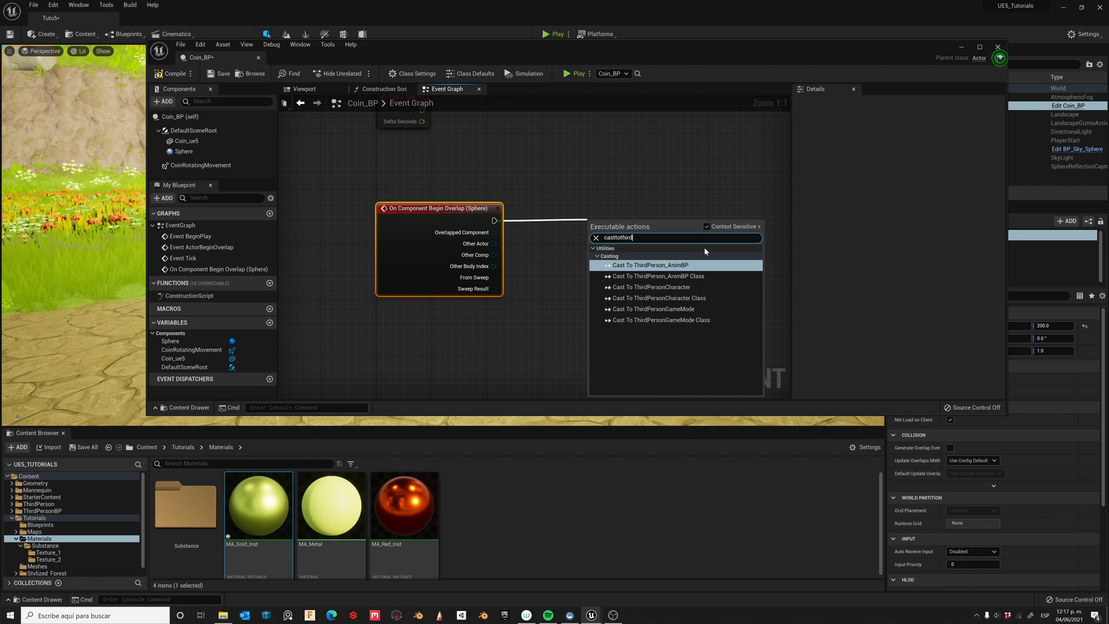
{"action": "left_click", "coordinate": [654, 287]}
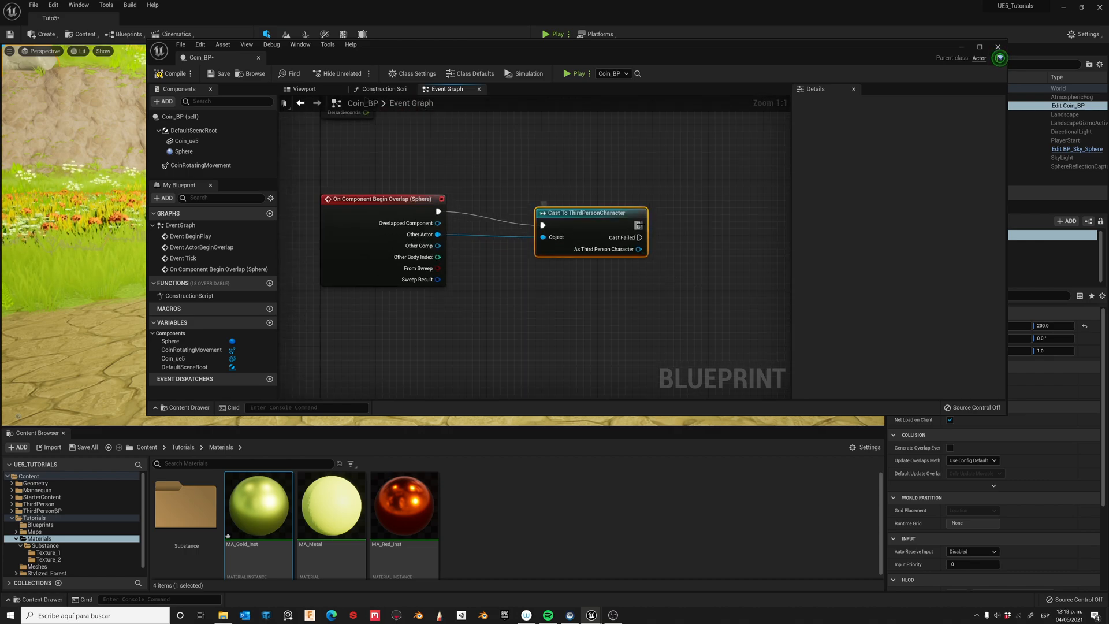
Step: Add a DestroyActor node on self after the successful cast
{"action": "left_click_drag", "start_coordinate": [639, 225], "coordinate": [712, 230]}
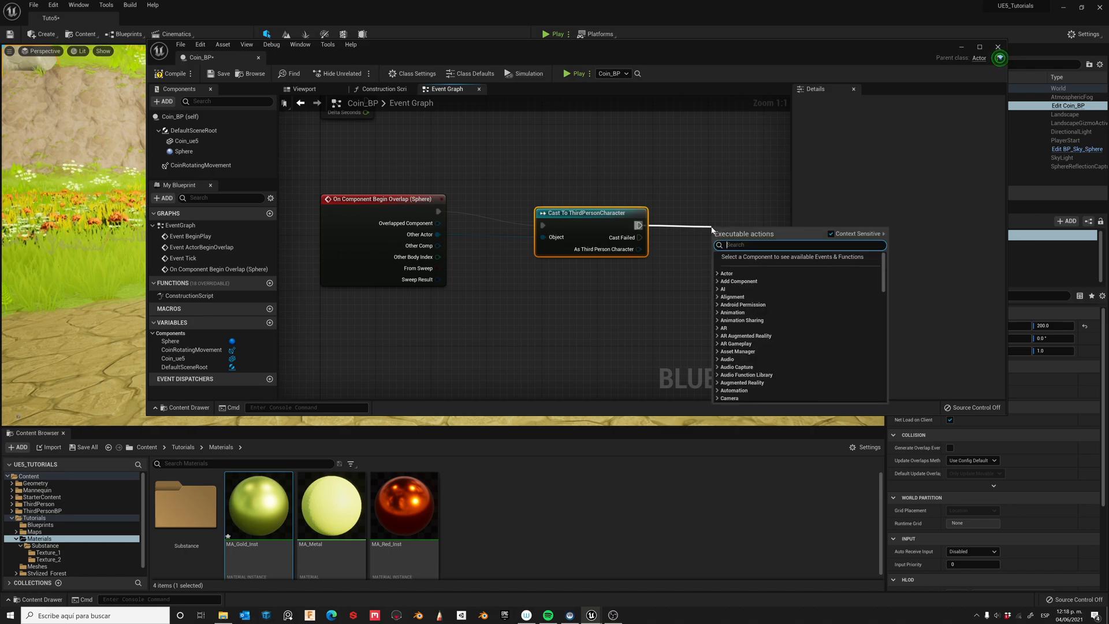
{"action": "type", "text": "destroy"}
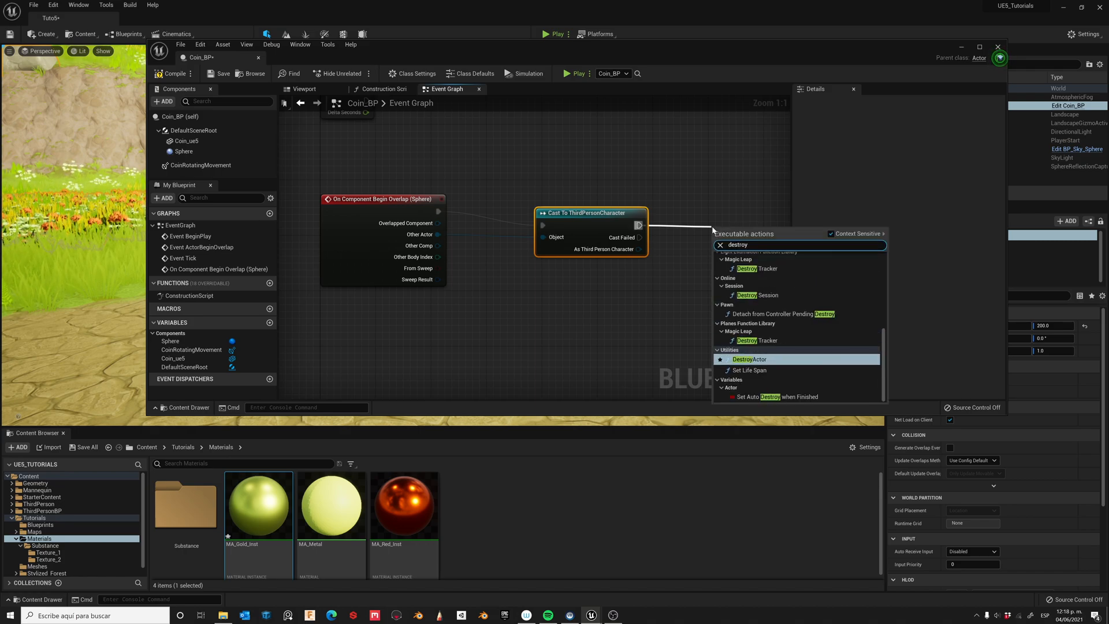
{"action": "left_click", "coordinate": [748, 359]}
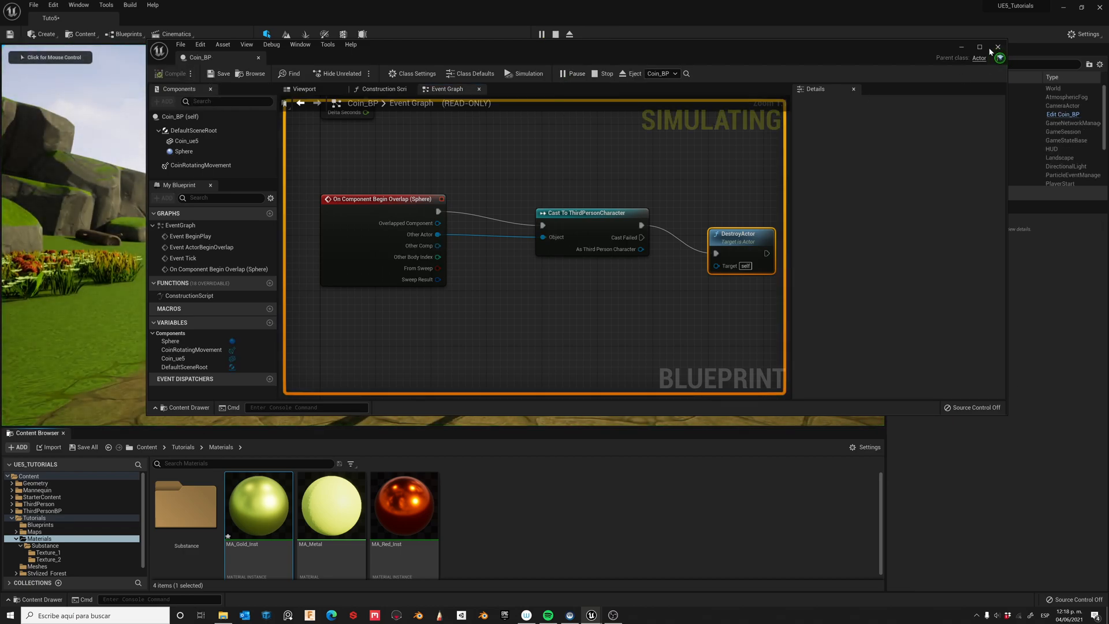
Step: Close the Coin_BP blueprint editor to watch the level play test
{"action": "left_click", "coordinate": [997, 48]}
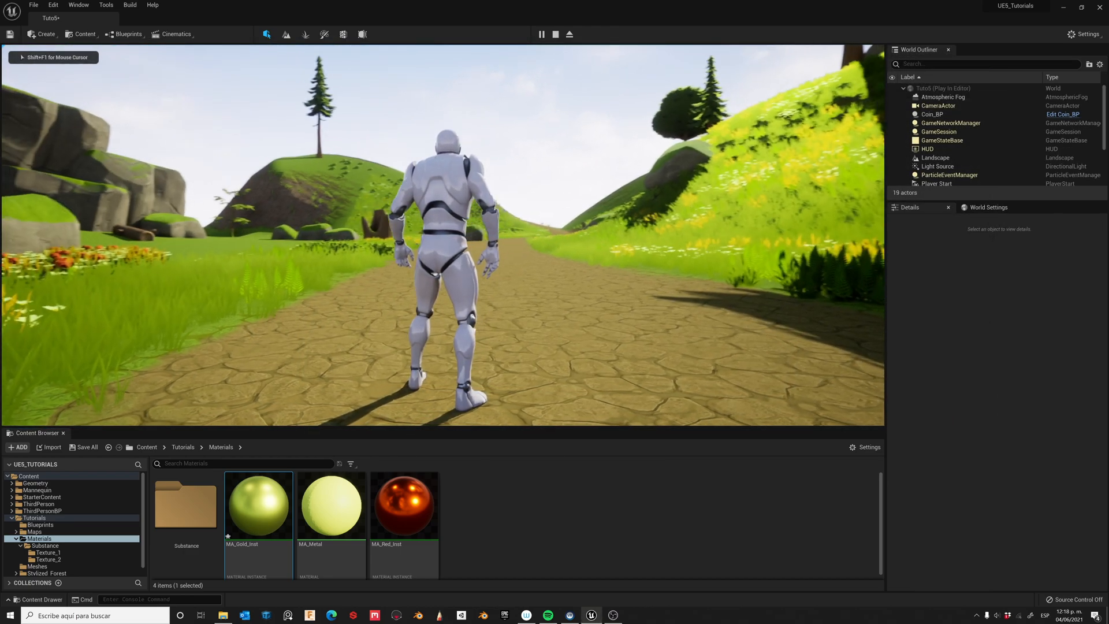